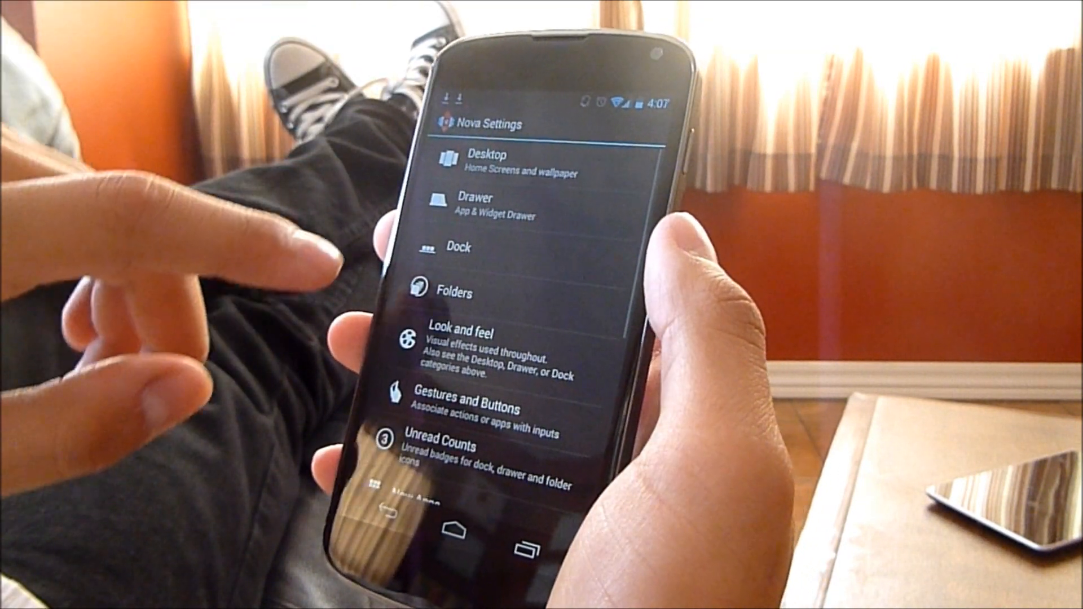
- Review the Dock settings list and adjust one dock option
click(456, 247)
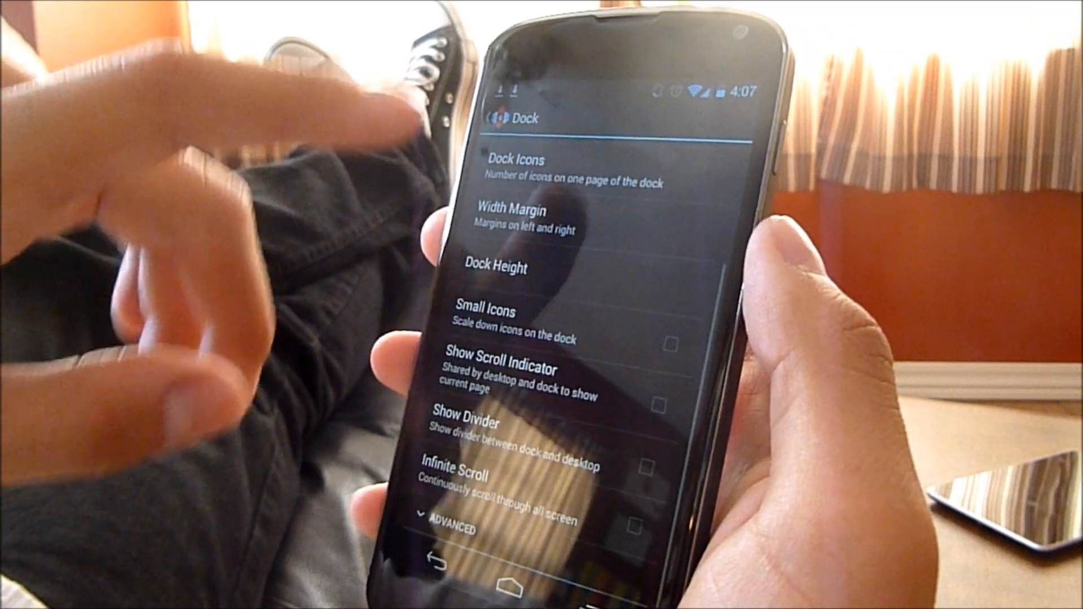
scroll(up, 3)
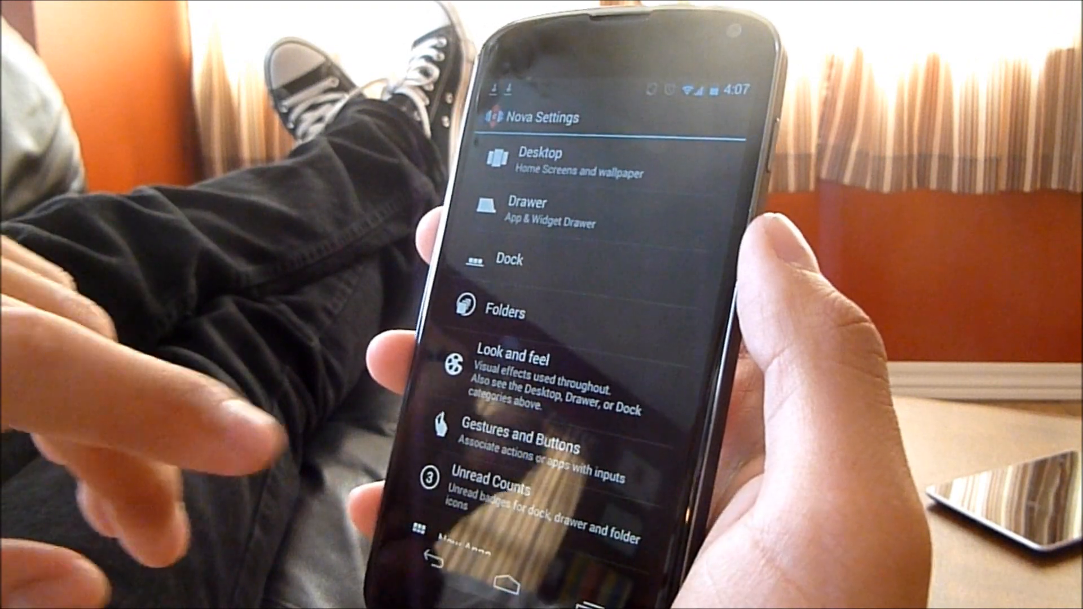
scroll(up, 3)
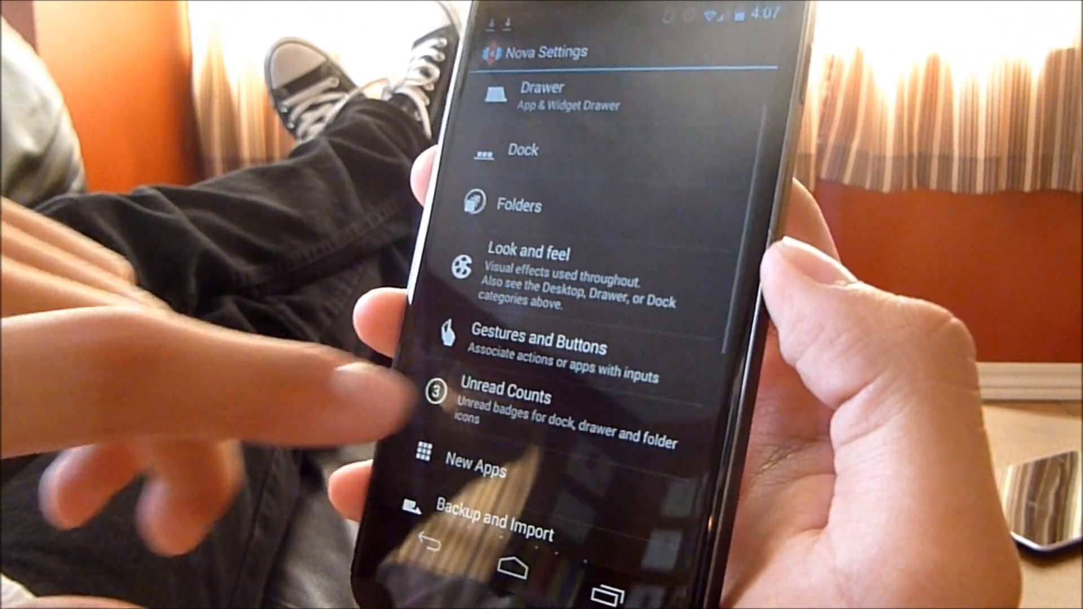
click(540, 348)
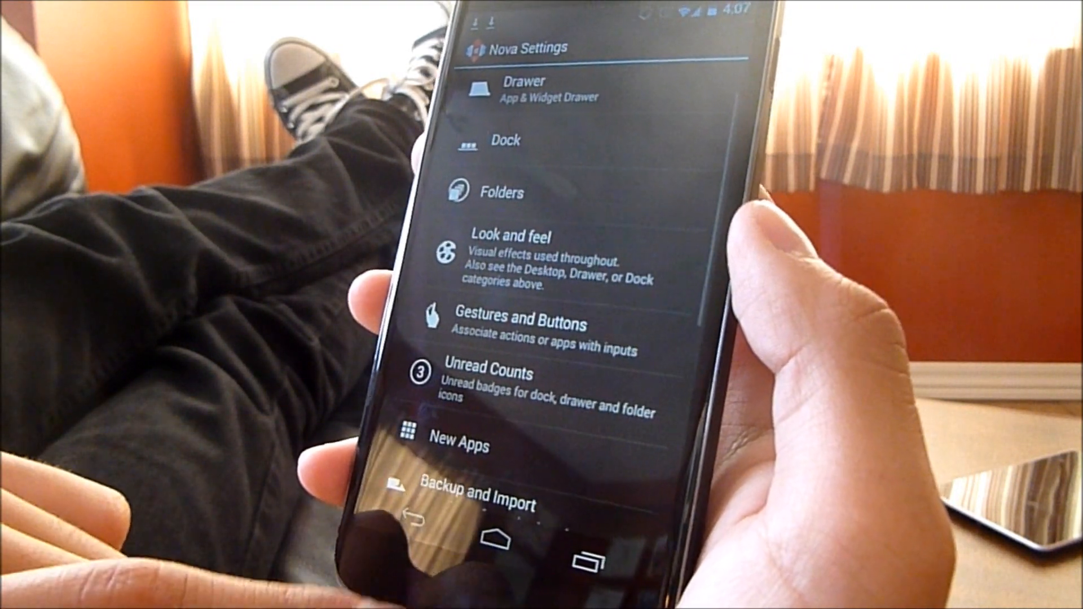
- Enter Look and feel and reach the Holo Light Minimal icon pack preview
click(488, 540)
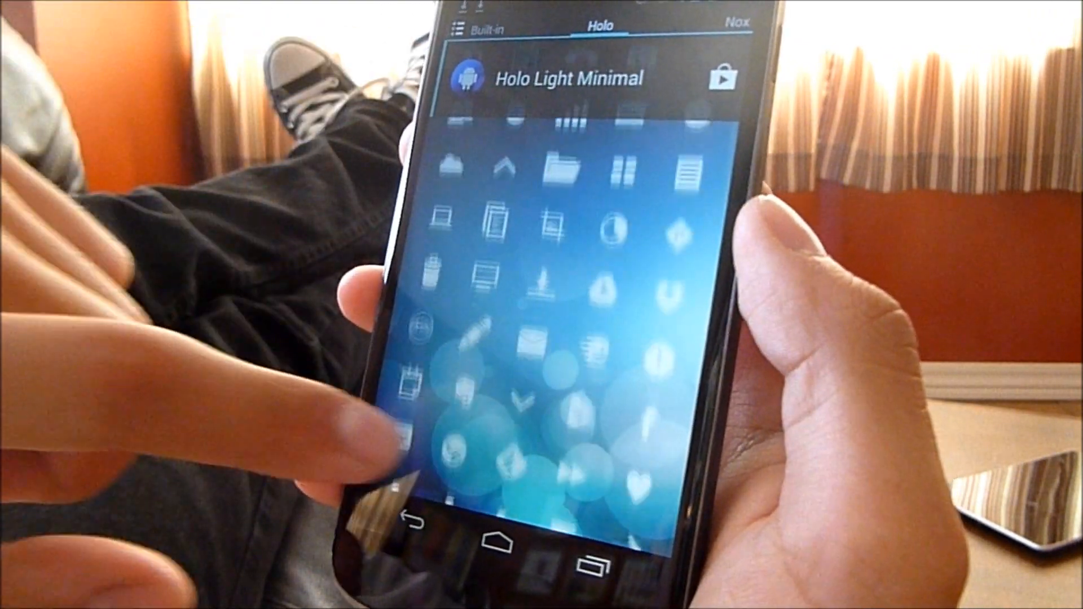
scroll(down, 3)
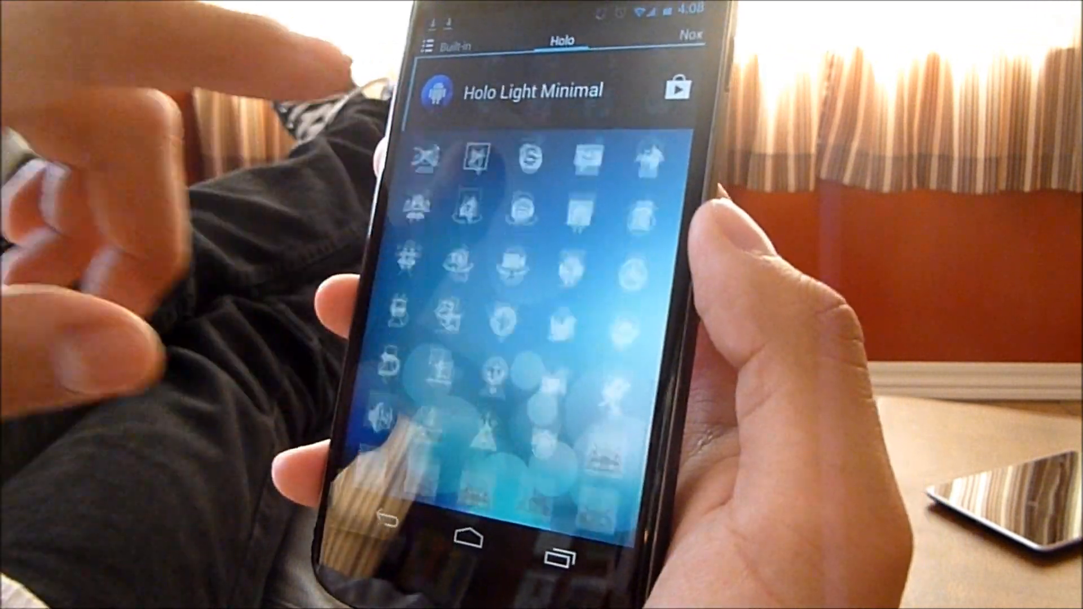